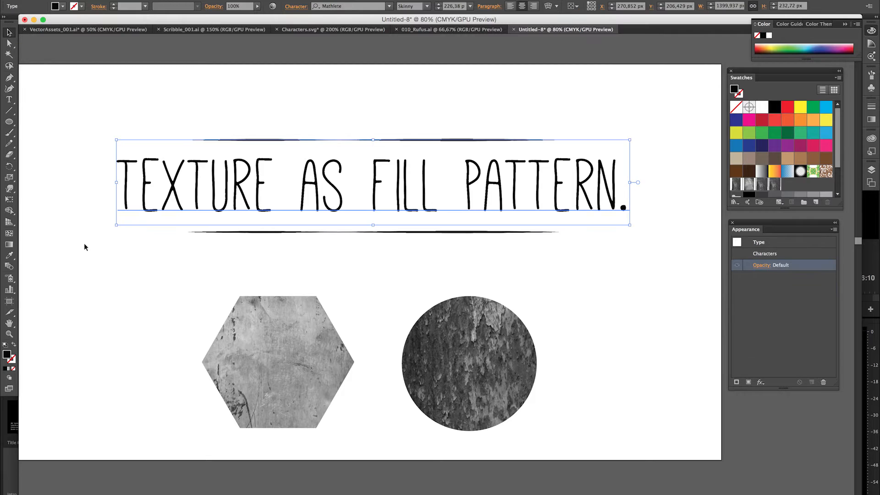
- Inspect the textured hexagon's fills, then move on to the Rufus robot artboard
click(277, 362)
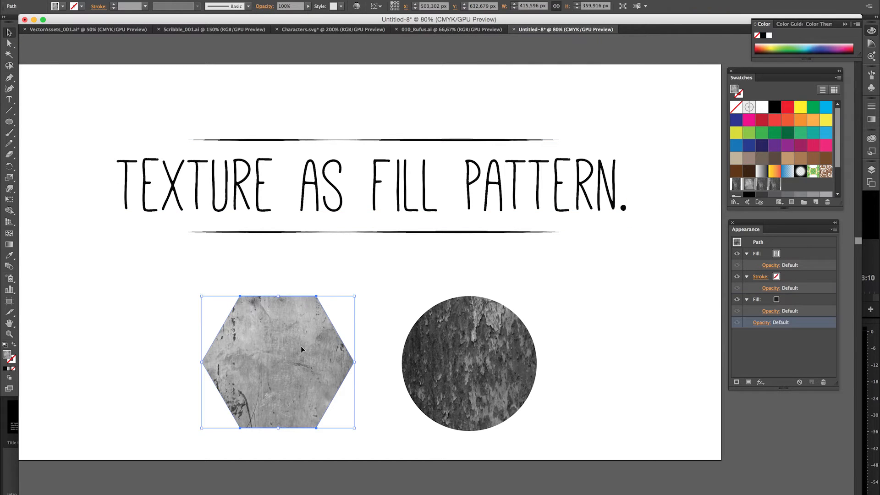
click(469, 363)
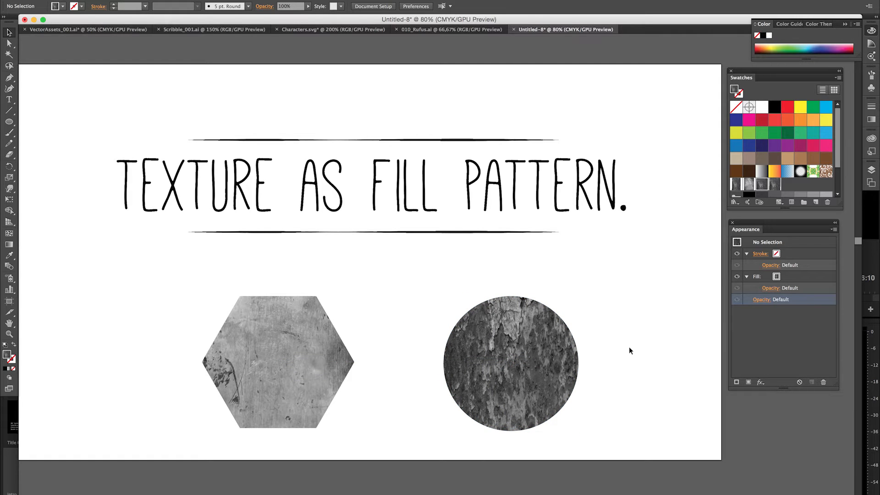
scroll(down, 3)
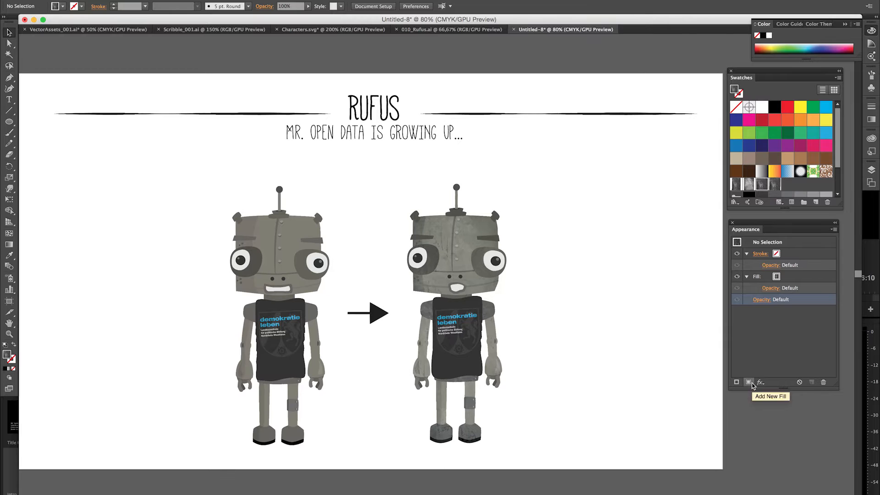
mouse_move(755, 420)
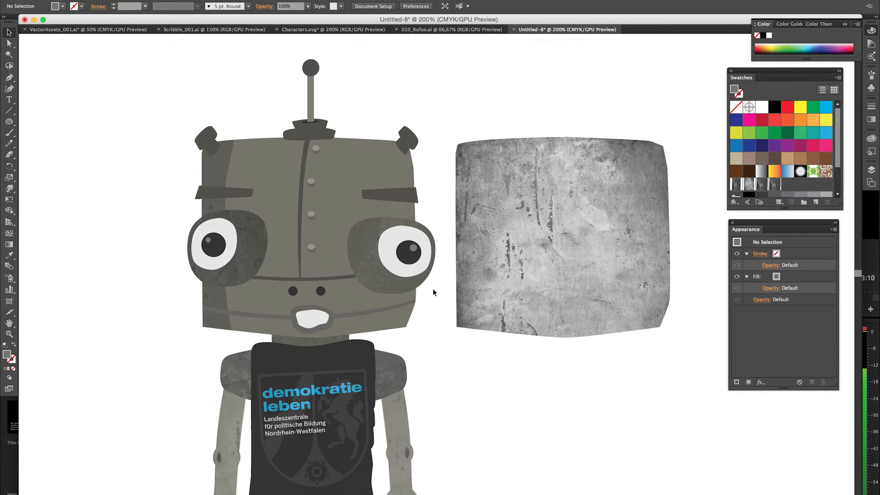
mouse_move(444, 288)
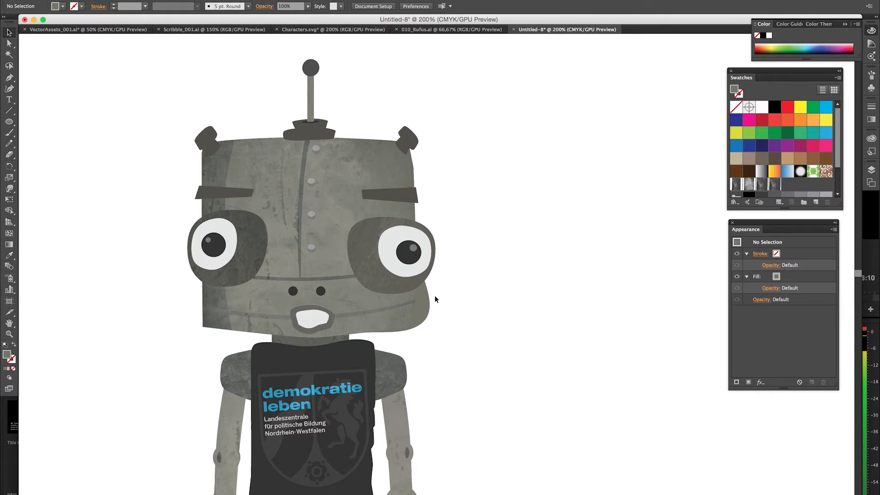
mouse_move(654, 351)
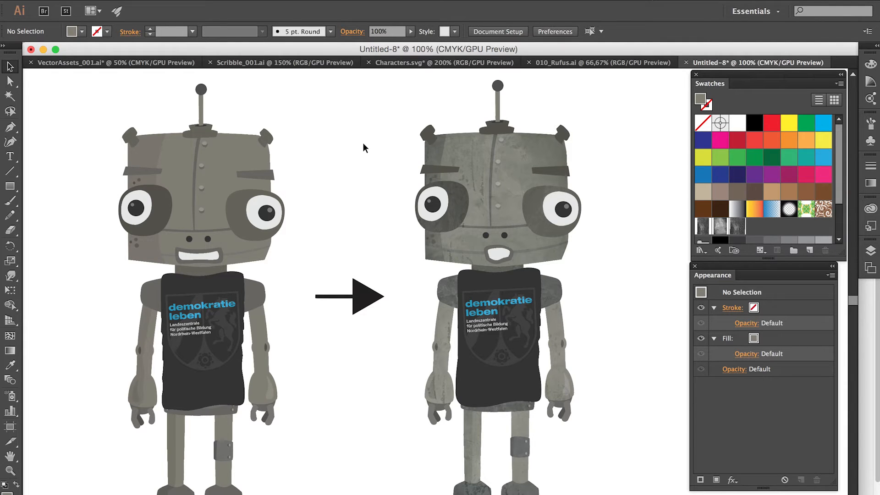
mouse_move(287, 169)
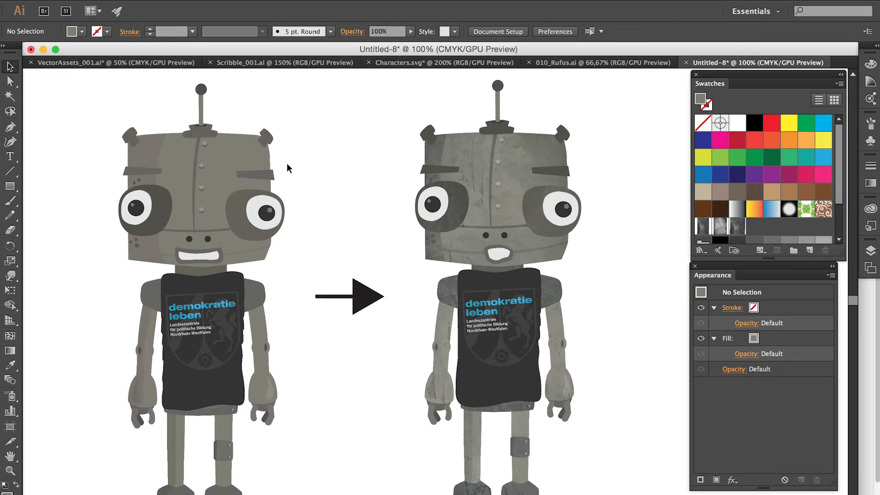
mouse_move(332, 425)
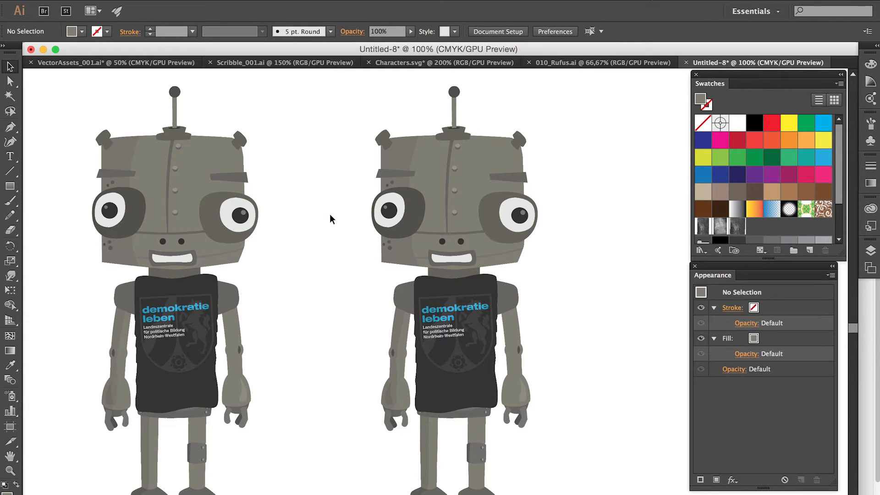
- Revert the second robot to its plain head and return to the robot drawing in Illustrator
click(396, 217)
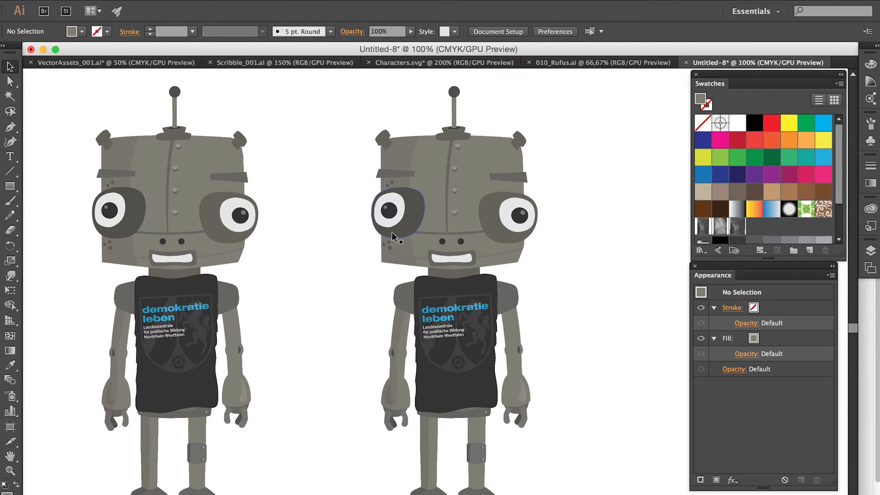
click(320, 244)
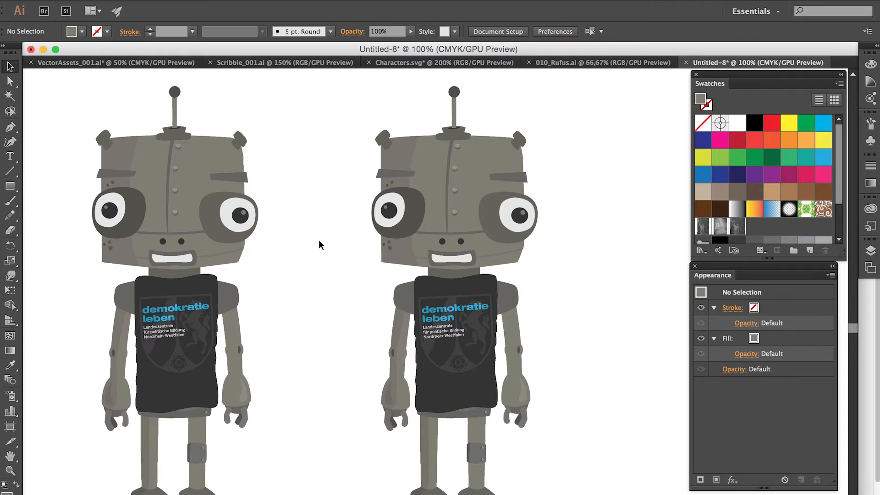
mouse_move(350, 237)
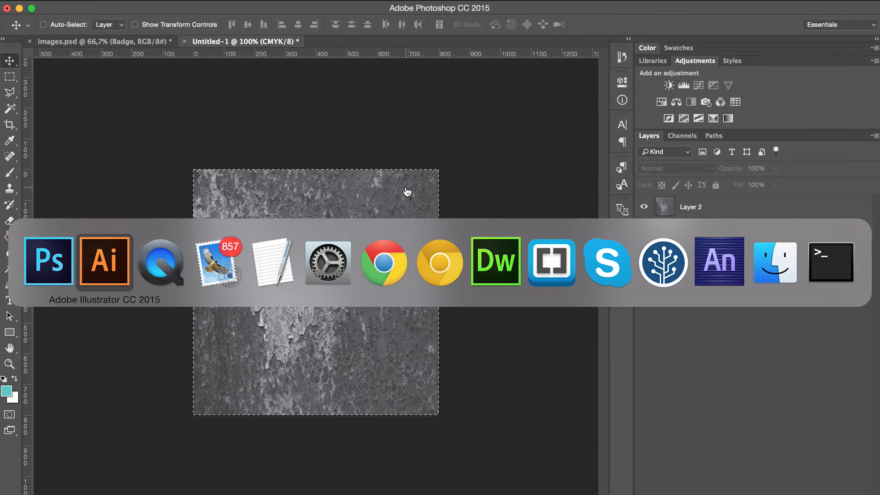
click(104, 262)
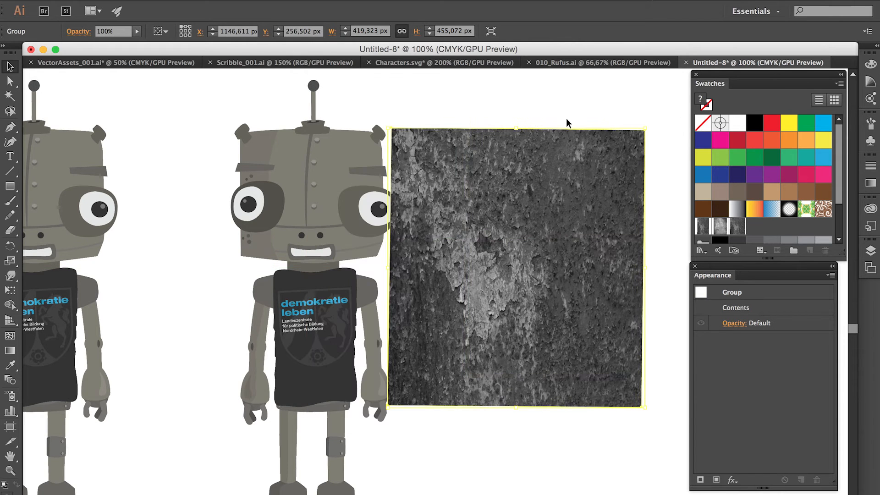
mouse_move(517, 208)
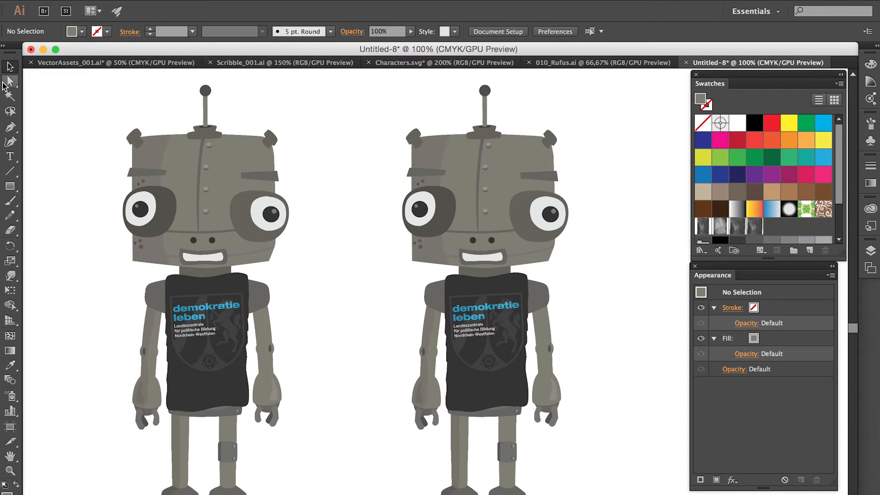
- Give the head shape an extra fill using New Pattern Swatch 8, the rusty texture
click(410, 139)
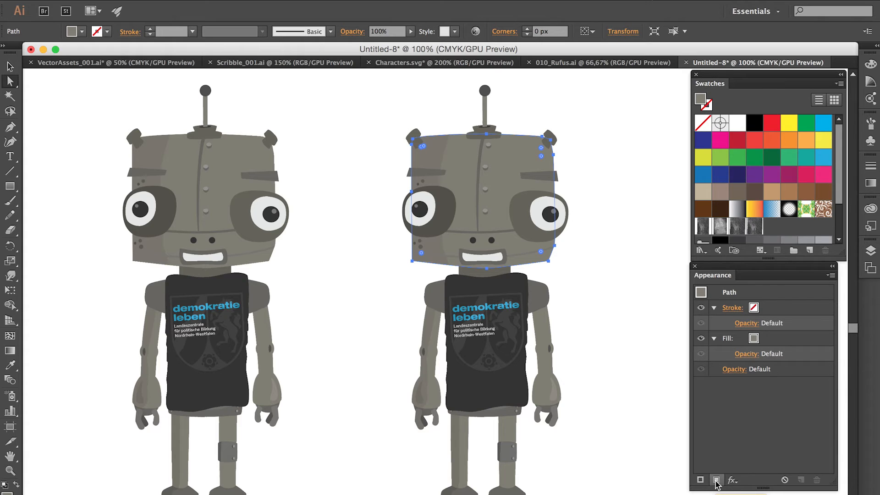
click(717, 479)
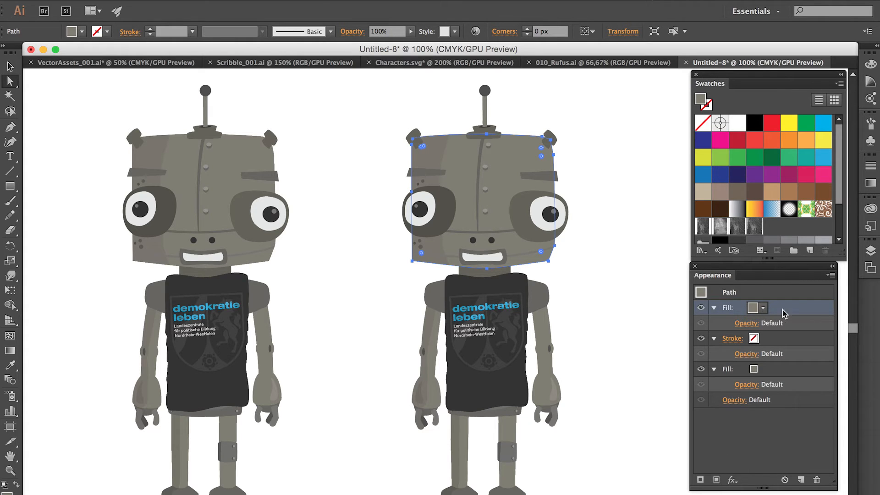
click(763, 308)
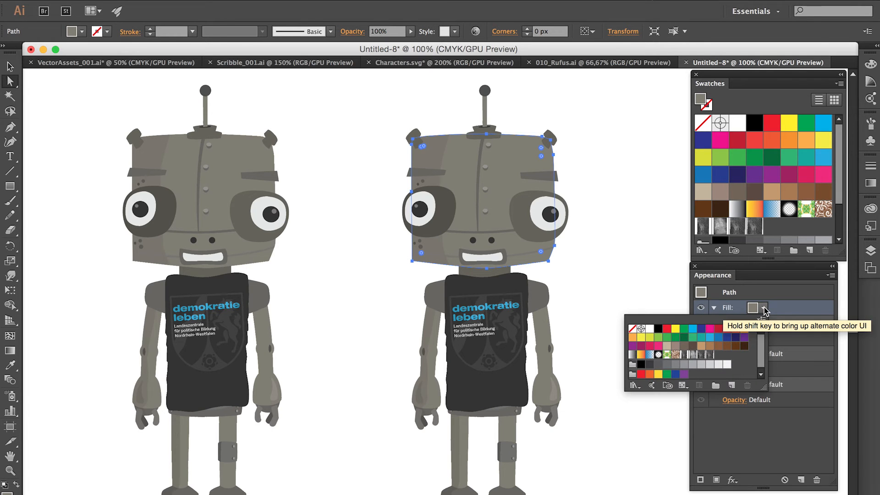
mouse_move(713, 360)
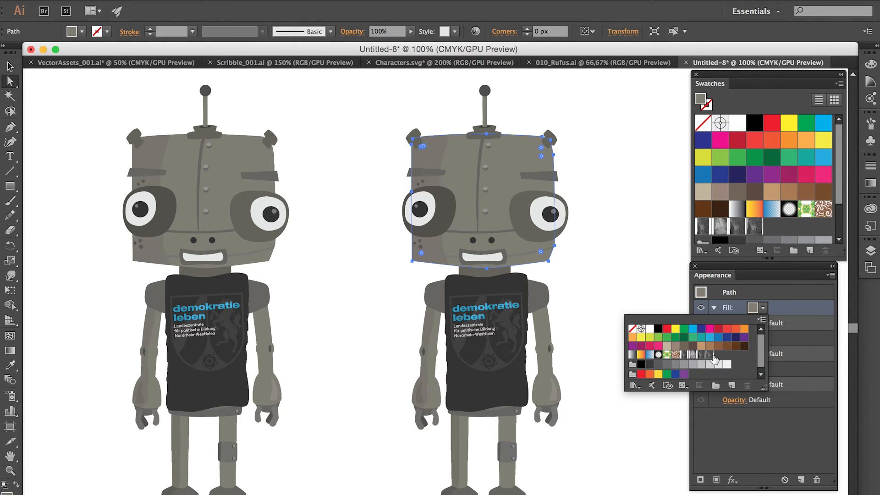
click(709, 356)
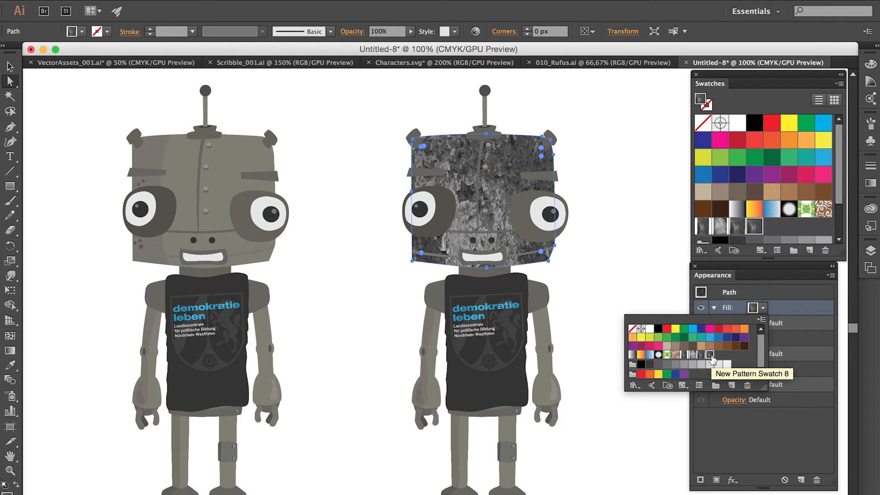
mouse_move(782, 342)
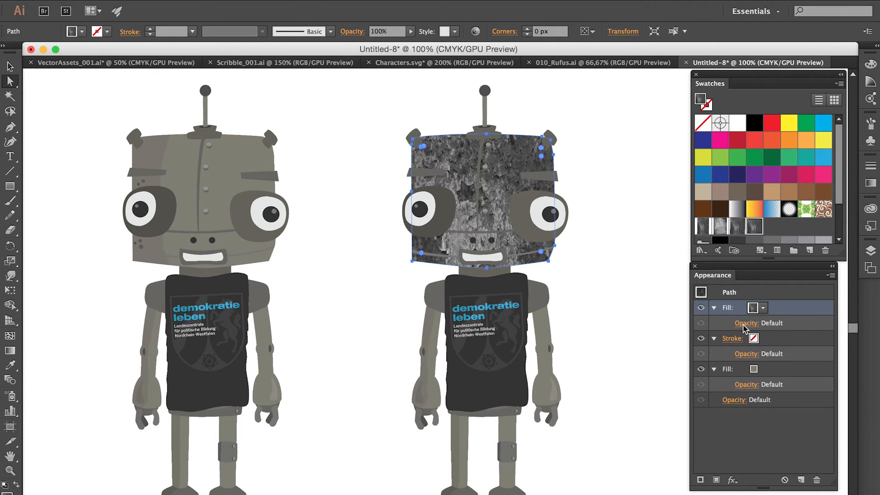
- Blend the head's texture fill with Soft Light at 100% opacity
click(746, 323)
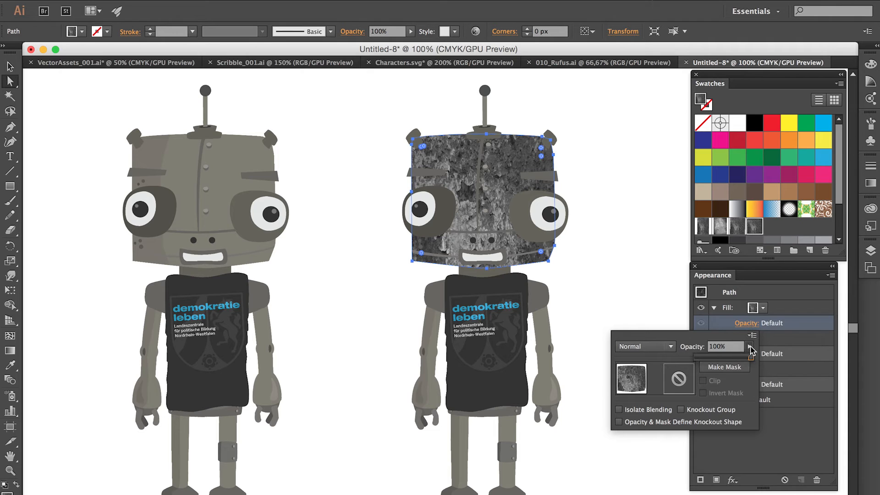
drag(752, 346, 722, 346)
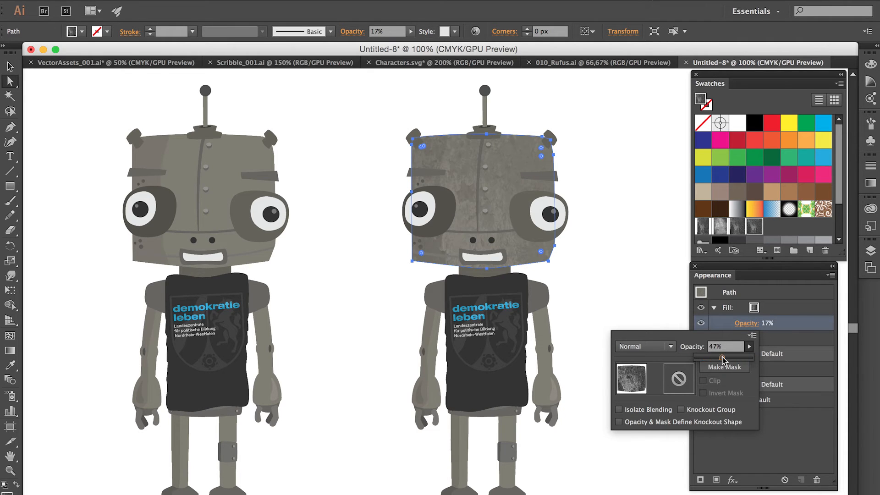
drag(723, 358, 749, 359)
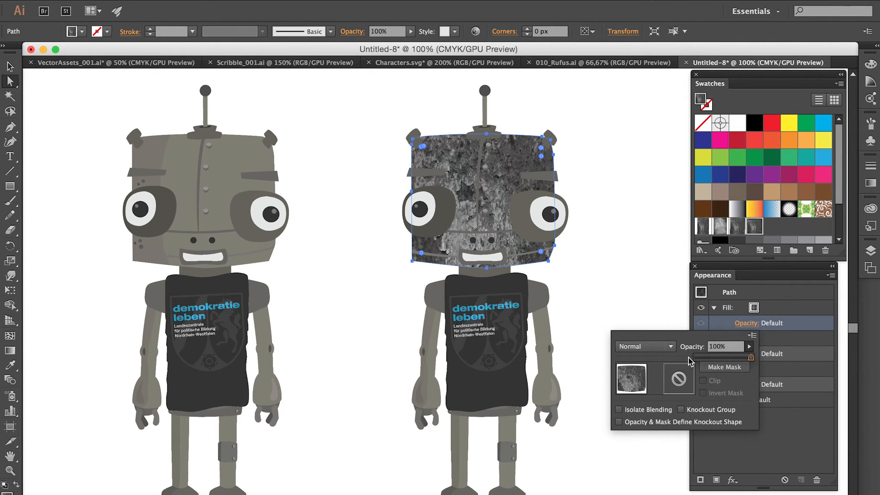
mouse_move(672, 347)
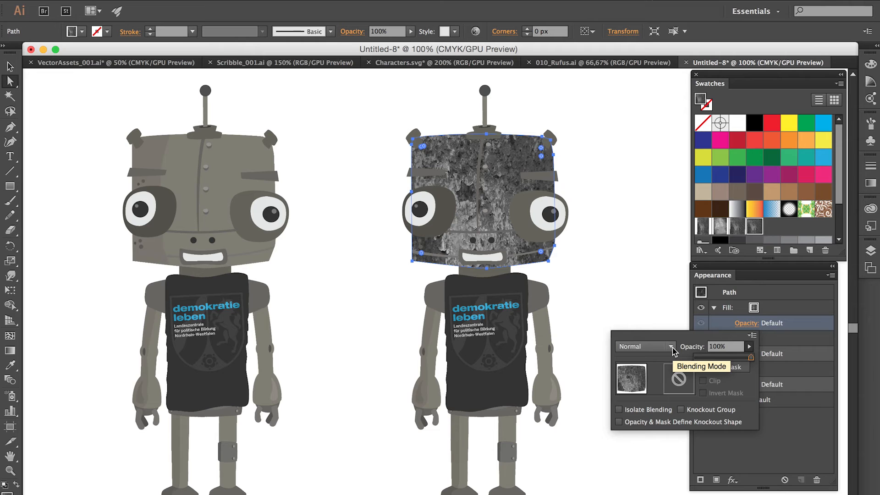
click(671, 347)
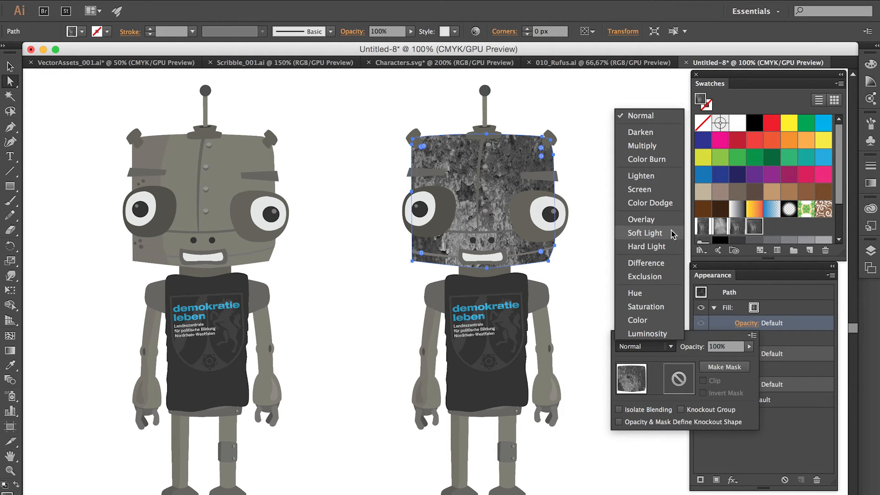
click(645, 233)
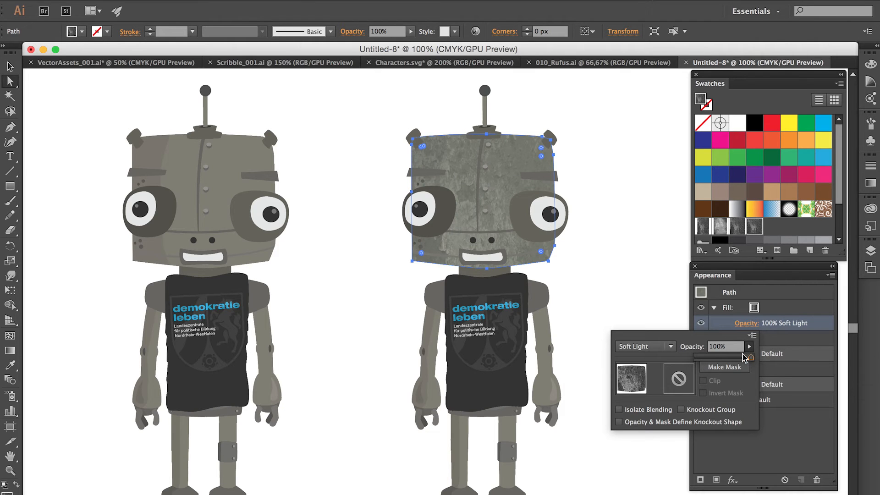
drag(740, 356, 733, 356)
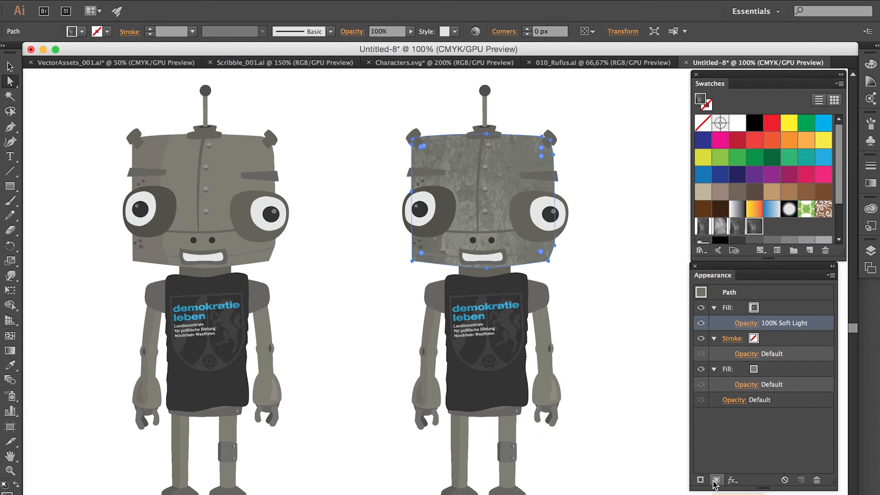
- Reselect the head path to reposition the rusty pattern within it
click(632, 230)
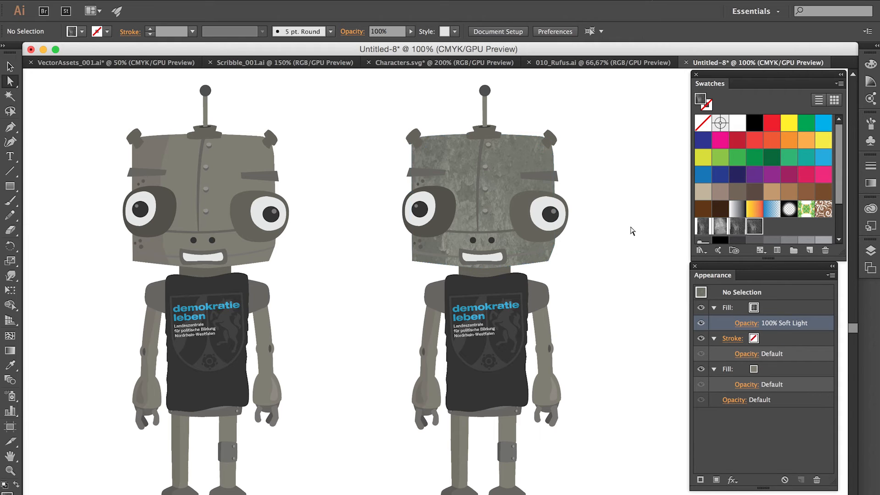
click(465, 157)
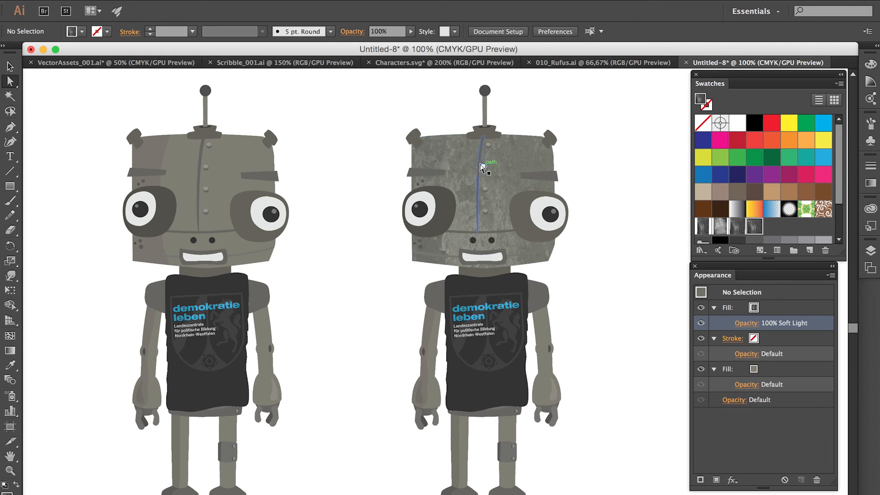
click(481, 166)
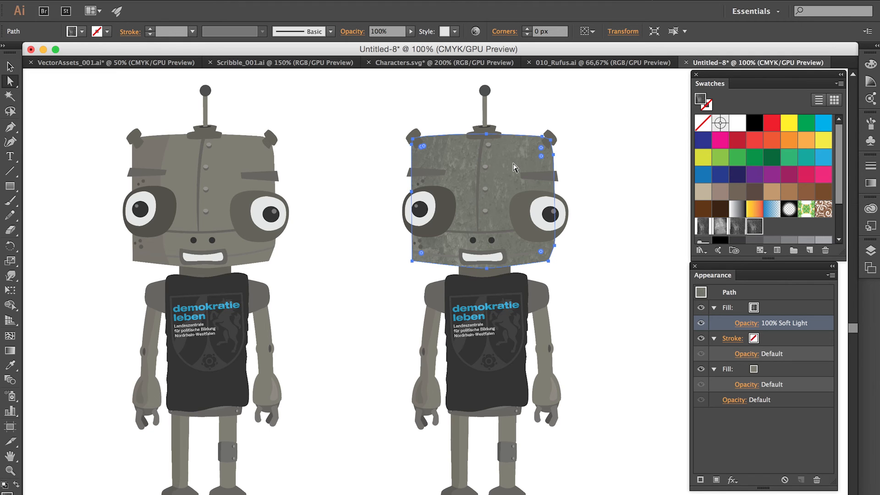
mouse_move(285, 282)
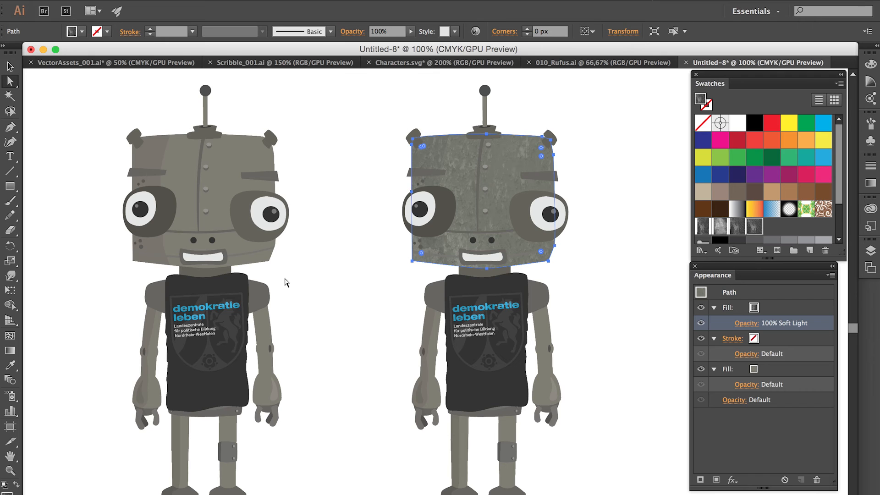